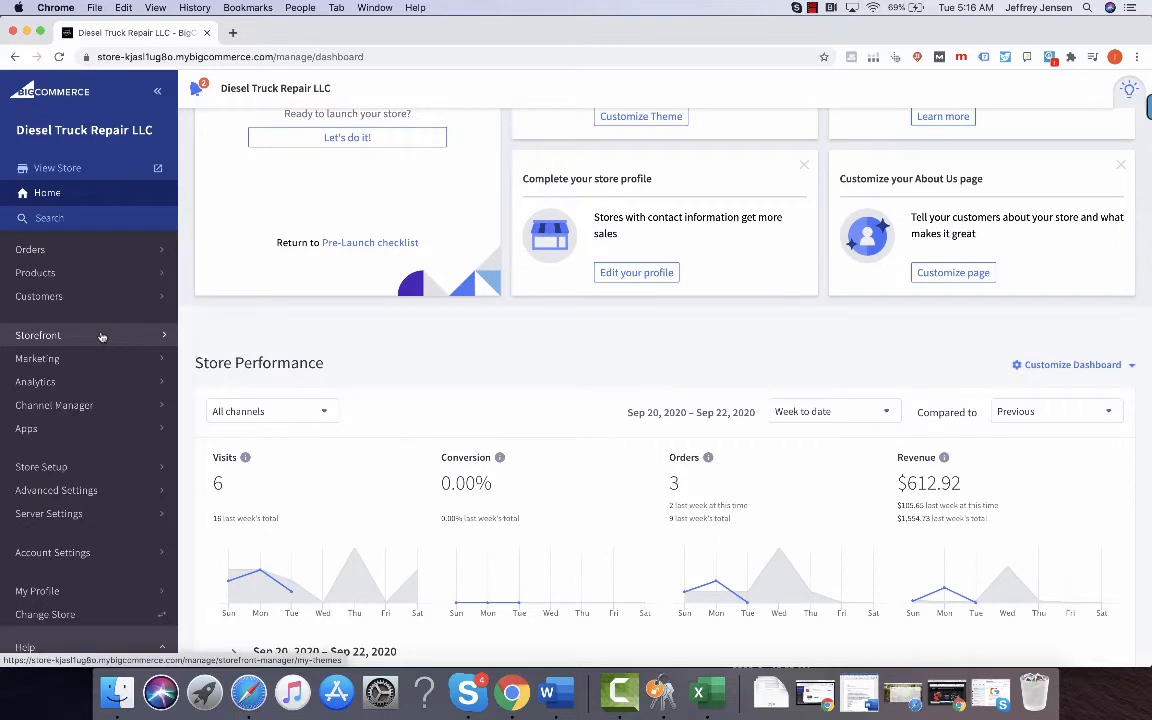
# Go to Storefront > Web Pages and scroll the page list
pyautogui.click(38, 335)
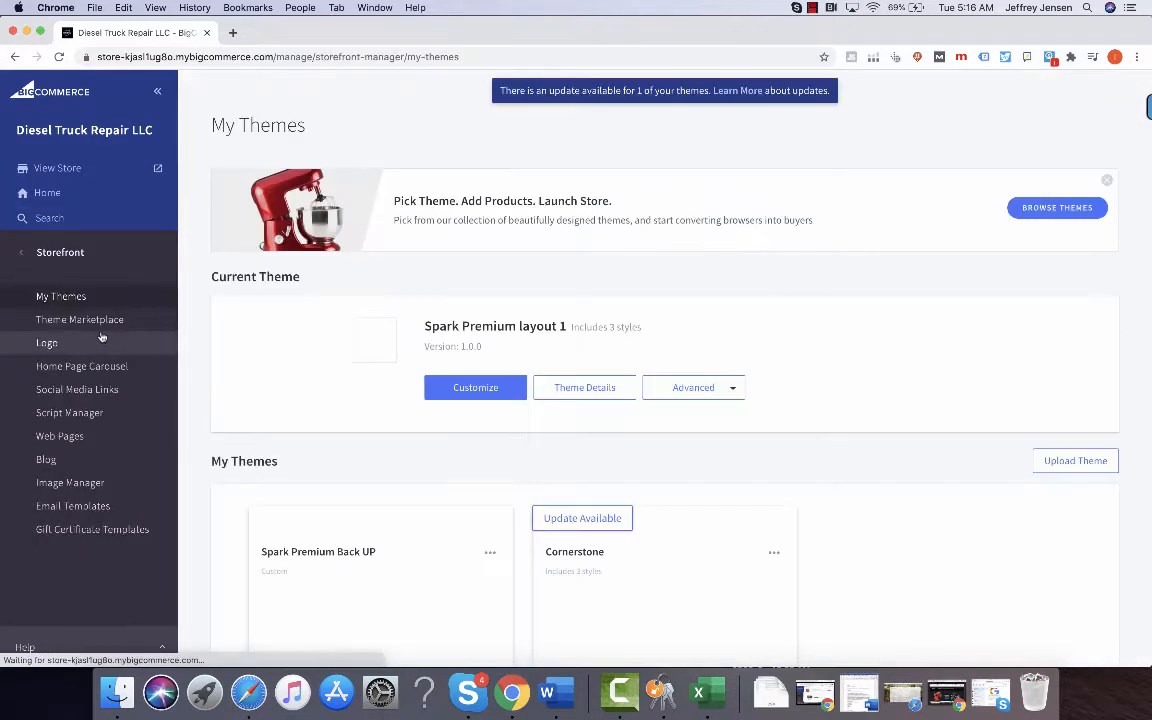
pyautogui.click(59, 436)
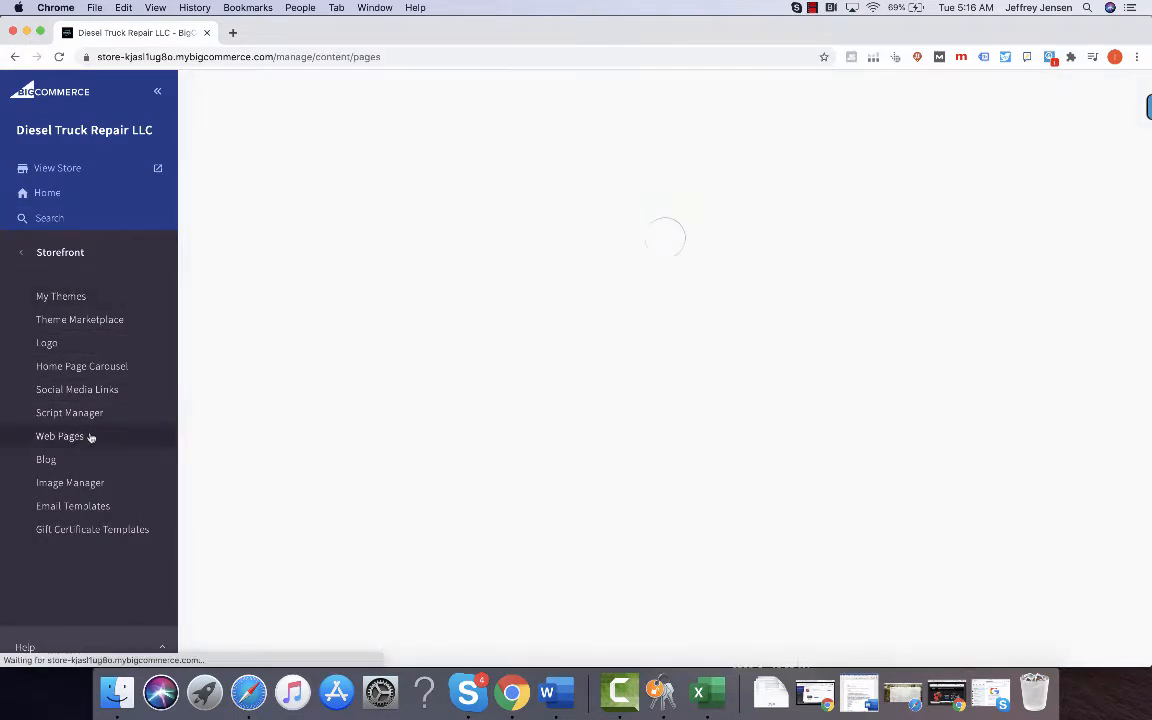
pyautogui.click(59, 436)
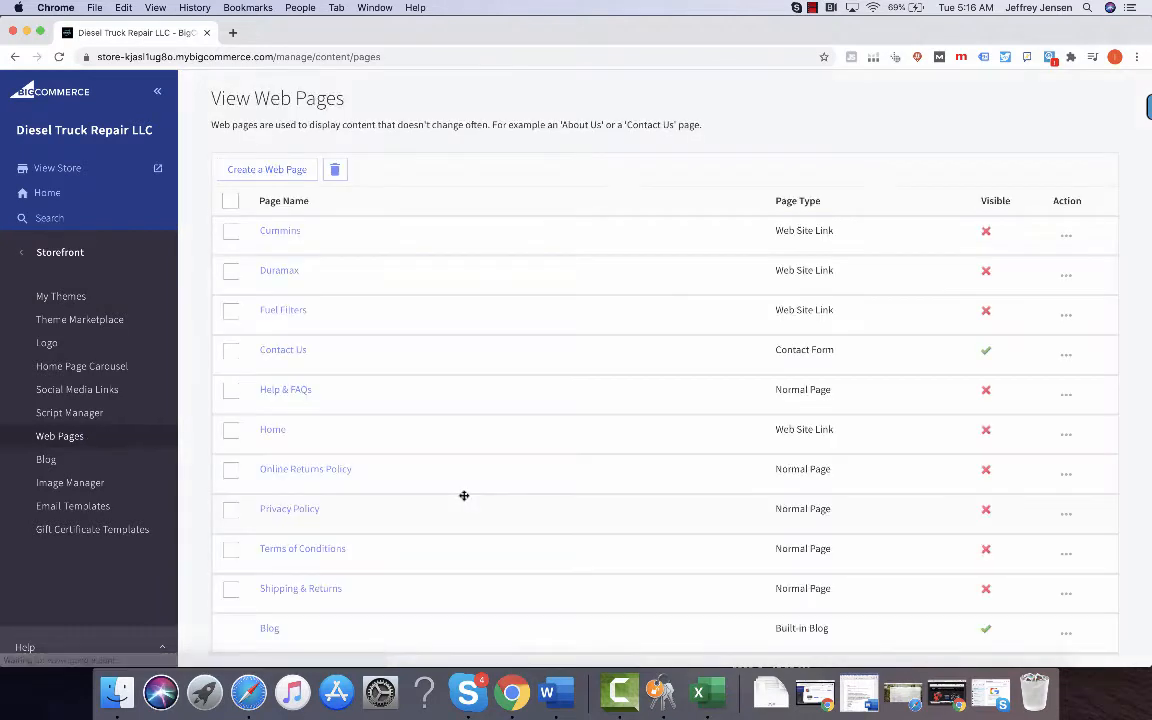
pyautogui.scroll(-3)
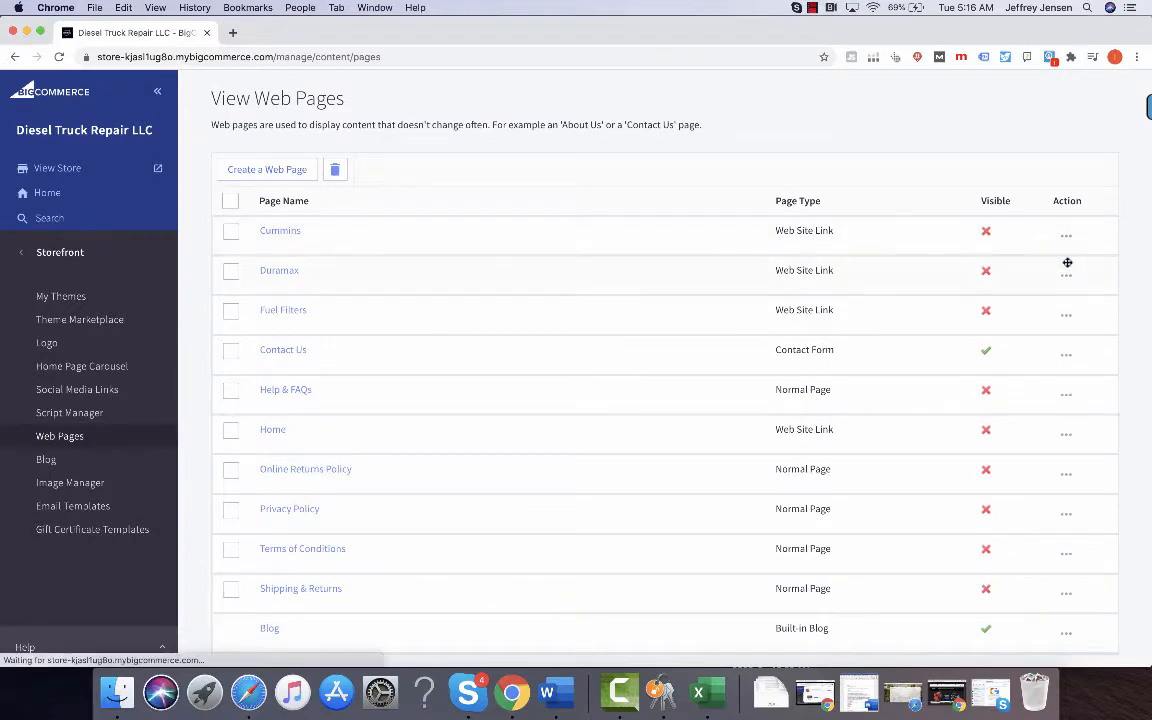
# Edit the Cummins page to show it in the navigation menu and save
pyautogui.click(280, 230)
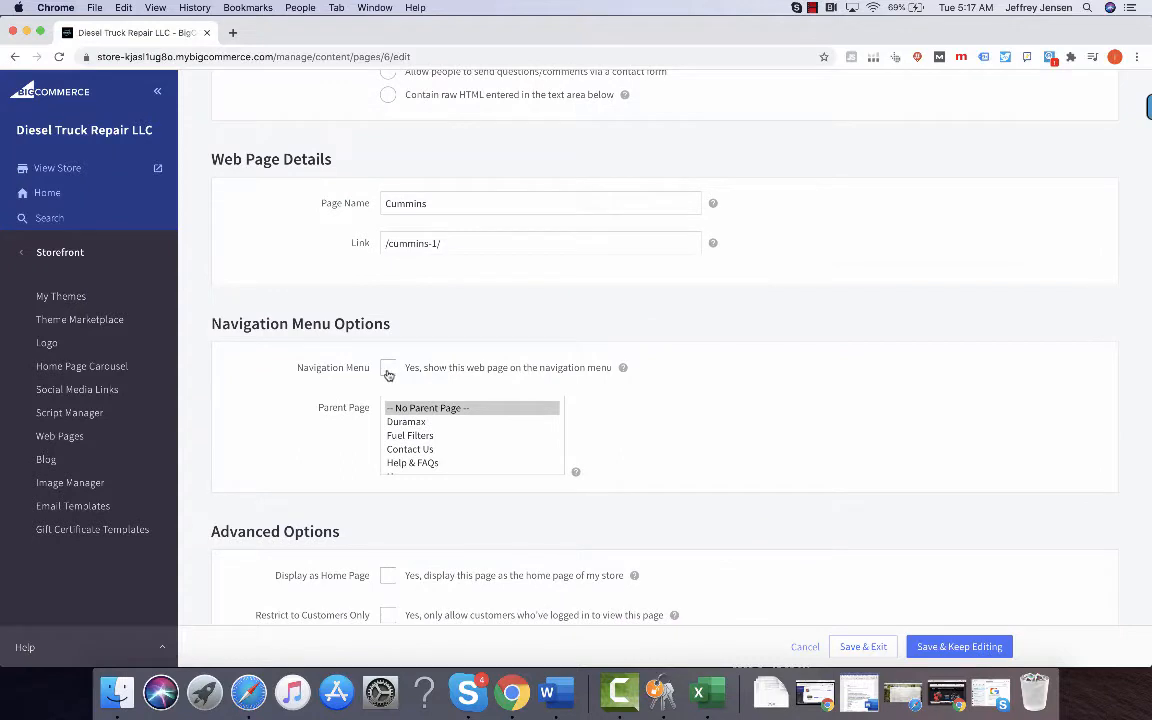
pyautogui.click(388, 367)
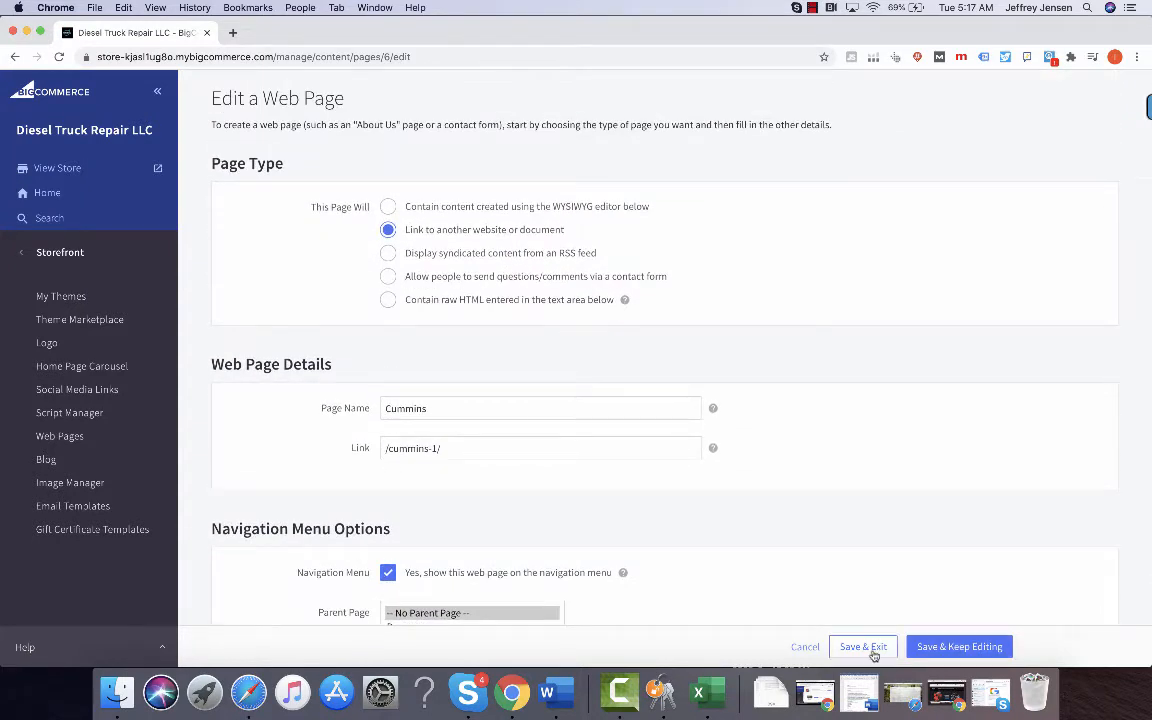
pyautogui.click(862, 646)
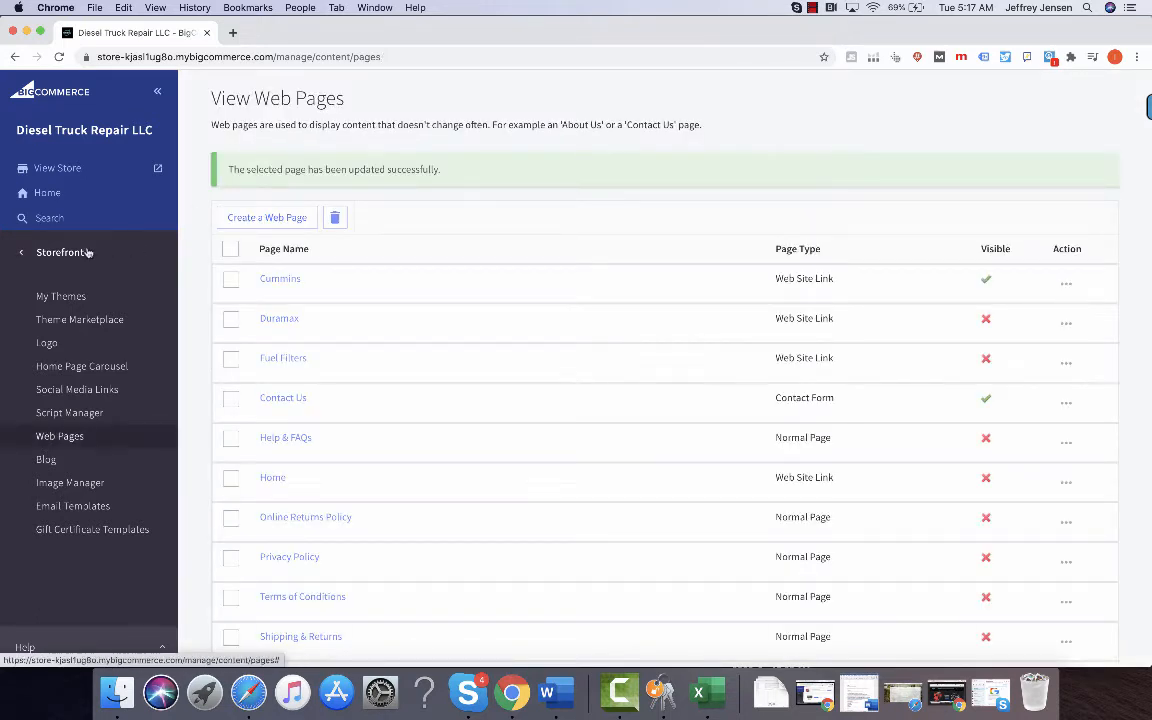
# View the live storefront in a new tab, check Cummins in its menu, then return to admin
pyautogui.click(57, 167)
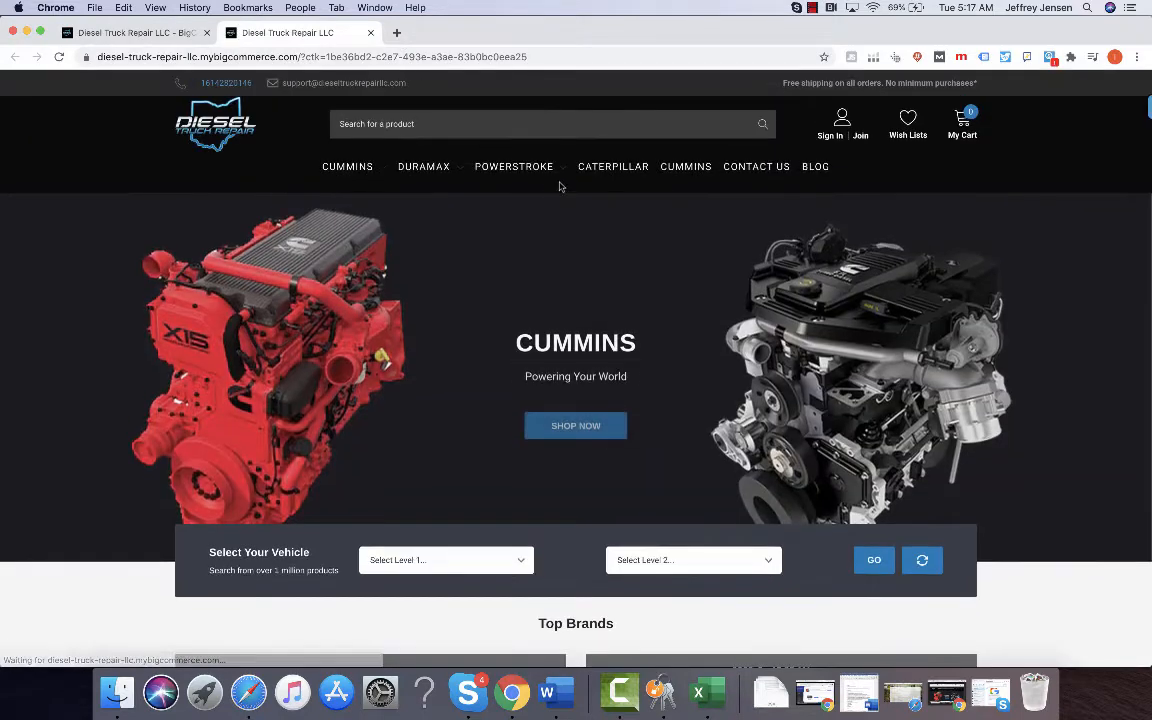
pyautogui.click(347, 166)
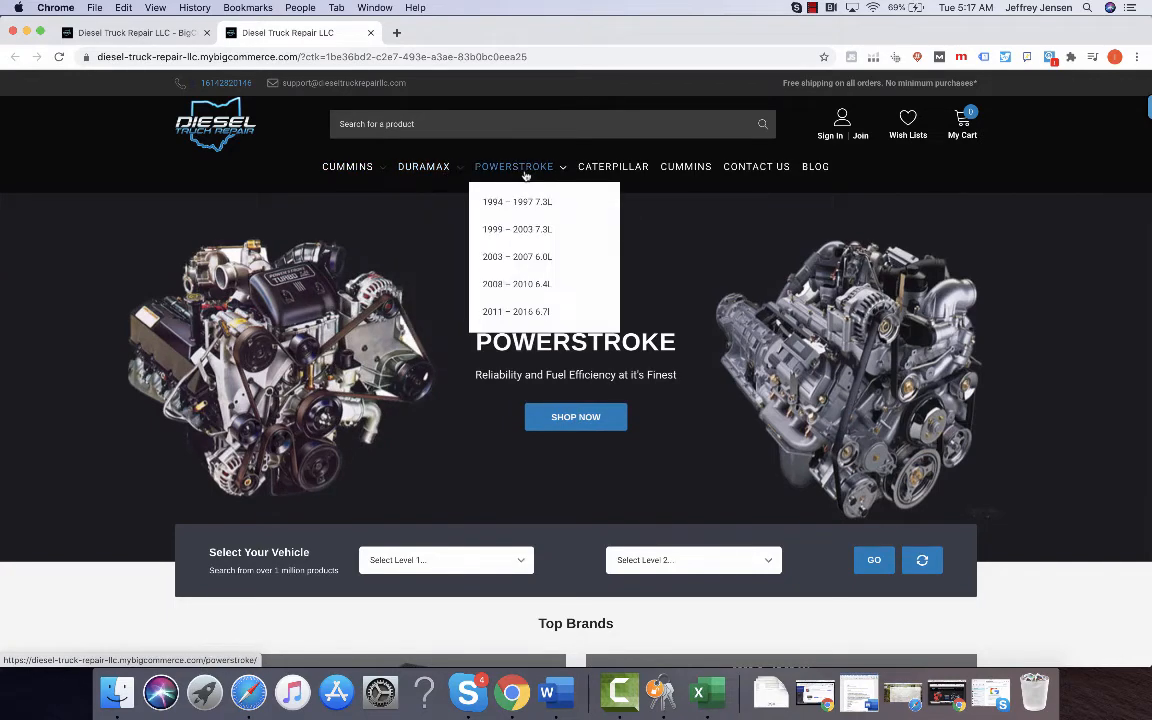
pyautogui.click(135, 32)
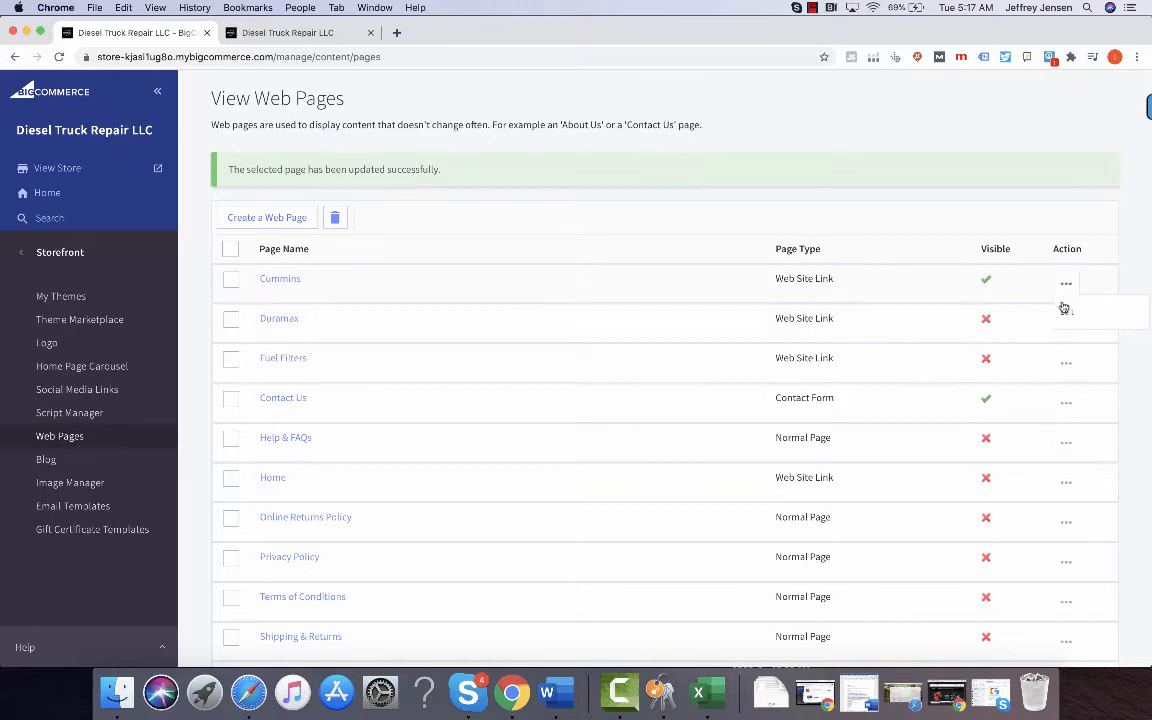
# Hide the Cummins page from the navigation menu and scroll the pages list
pyautogui.click(280, 278)
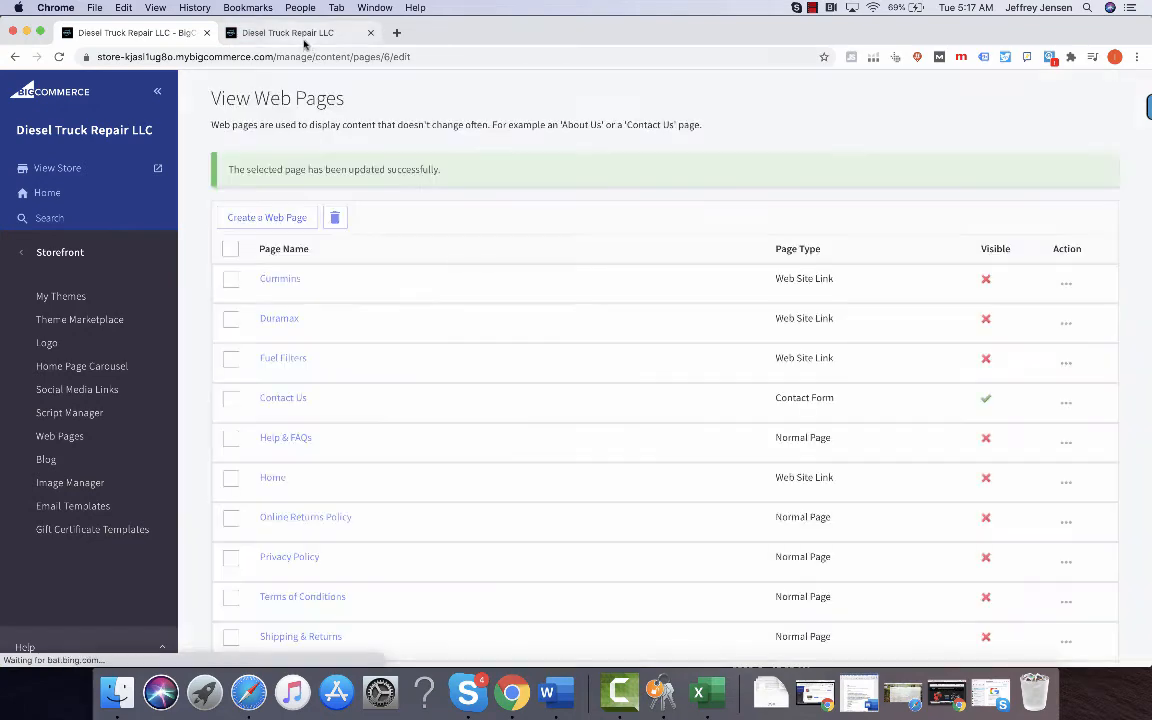
pyautogui.click(290, 33)
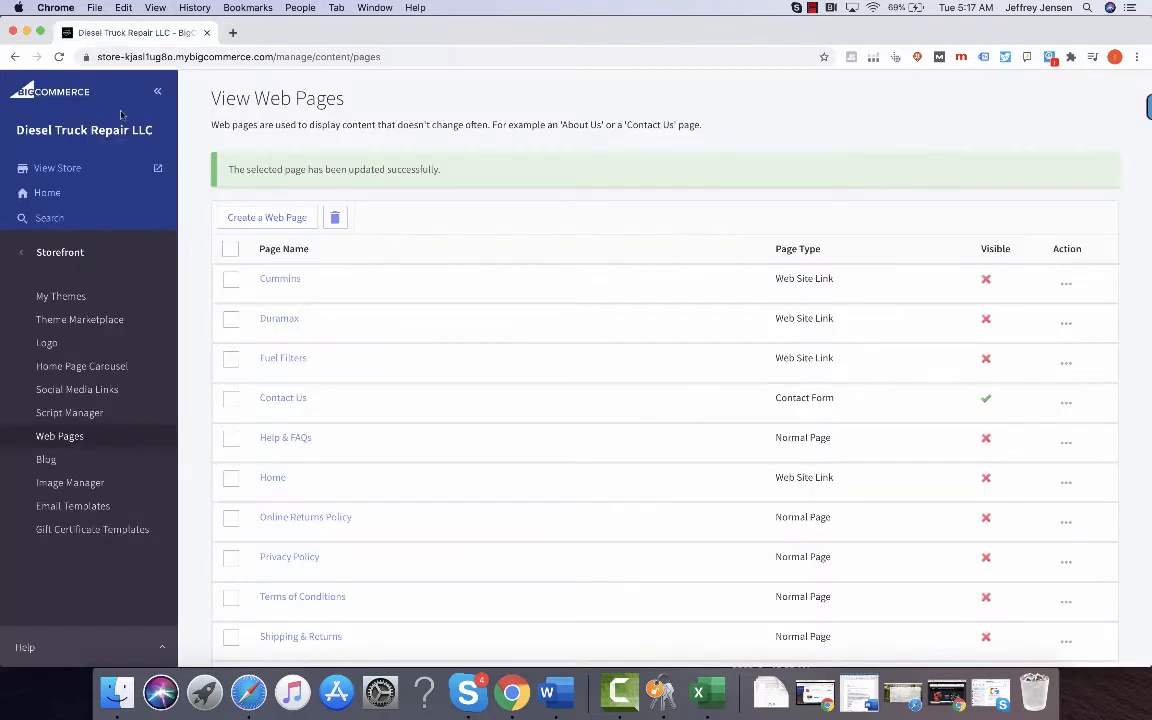
pyautogui.click(57, 168)
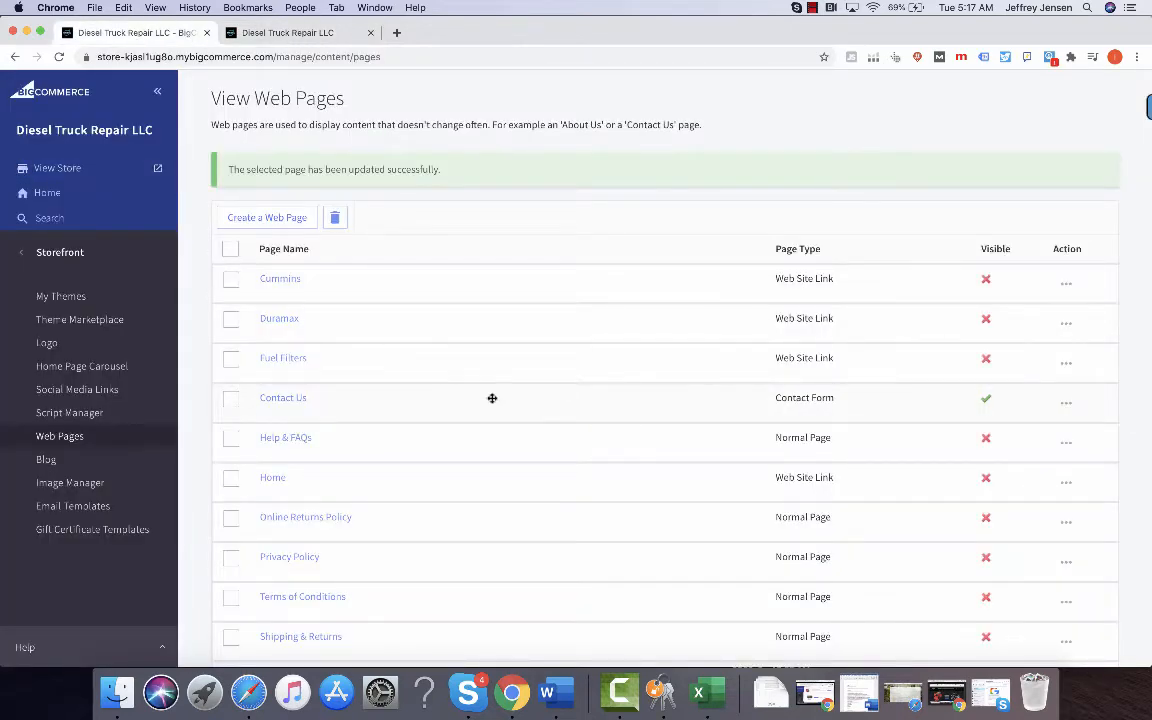
pyautogui.scroll(-3)
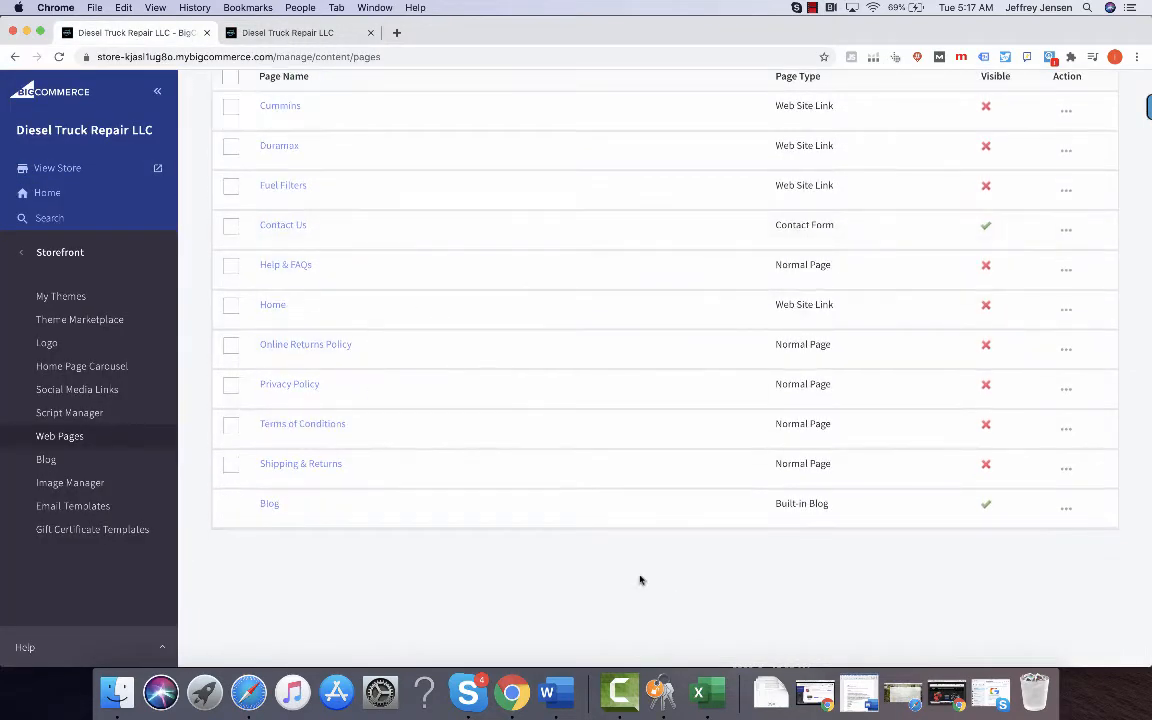
pyautogui.moveTo(441, 490)
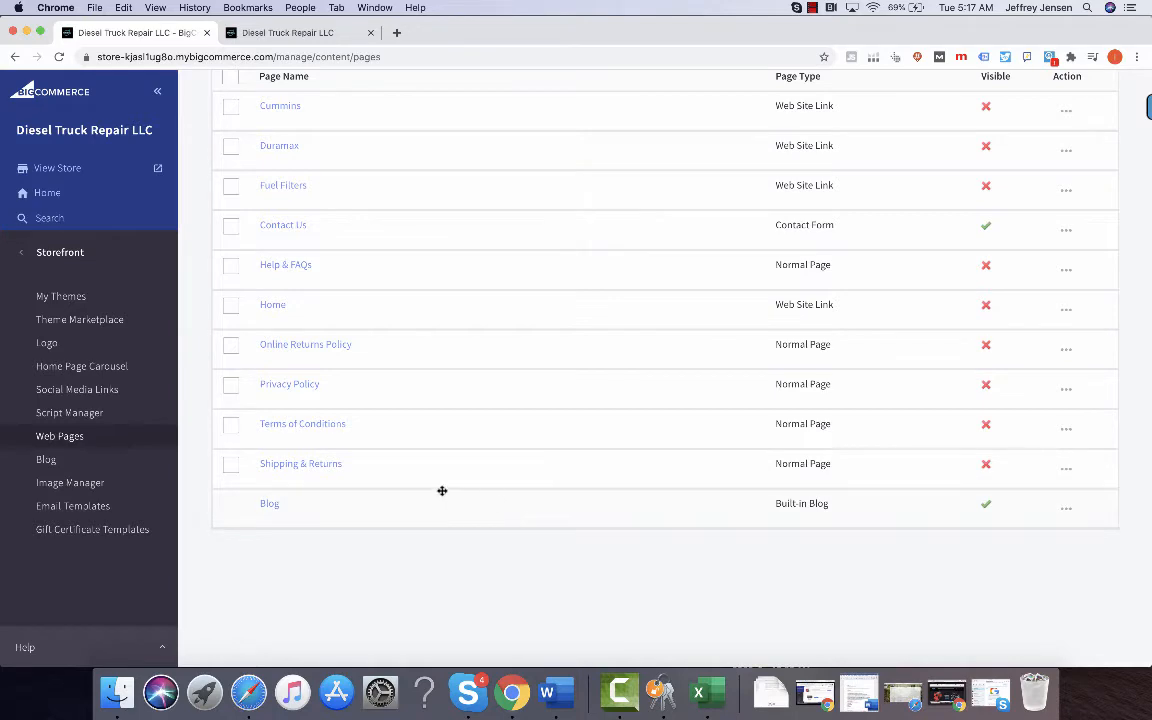
pyautogui.moveTo(295, 119)
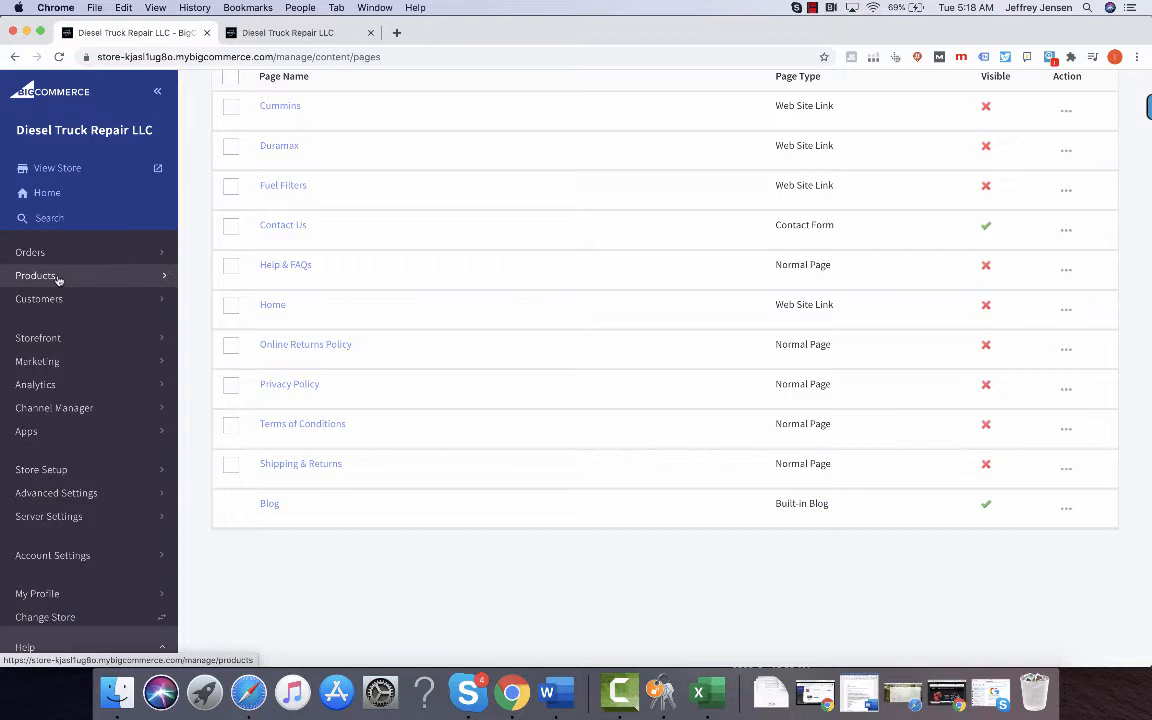
# Go to Products > Product Categories and edit the Cummins category
pyautogui.click(36, 275)
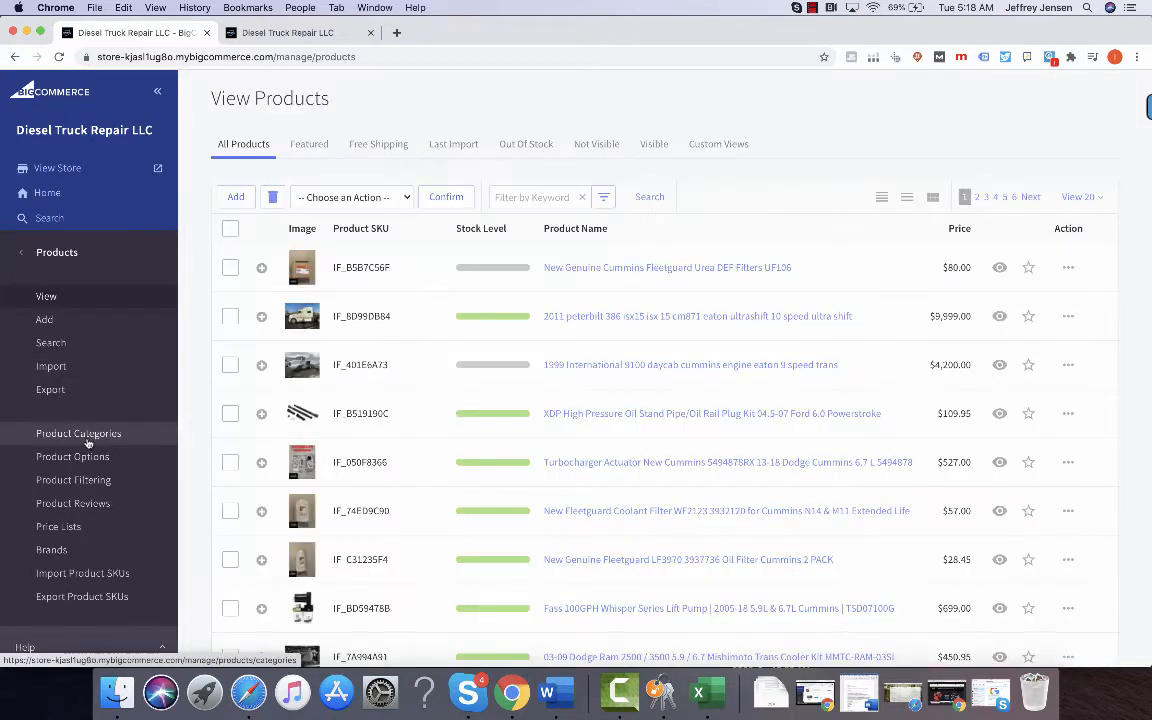
pyautogui.click(78, 433)
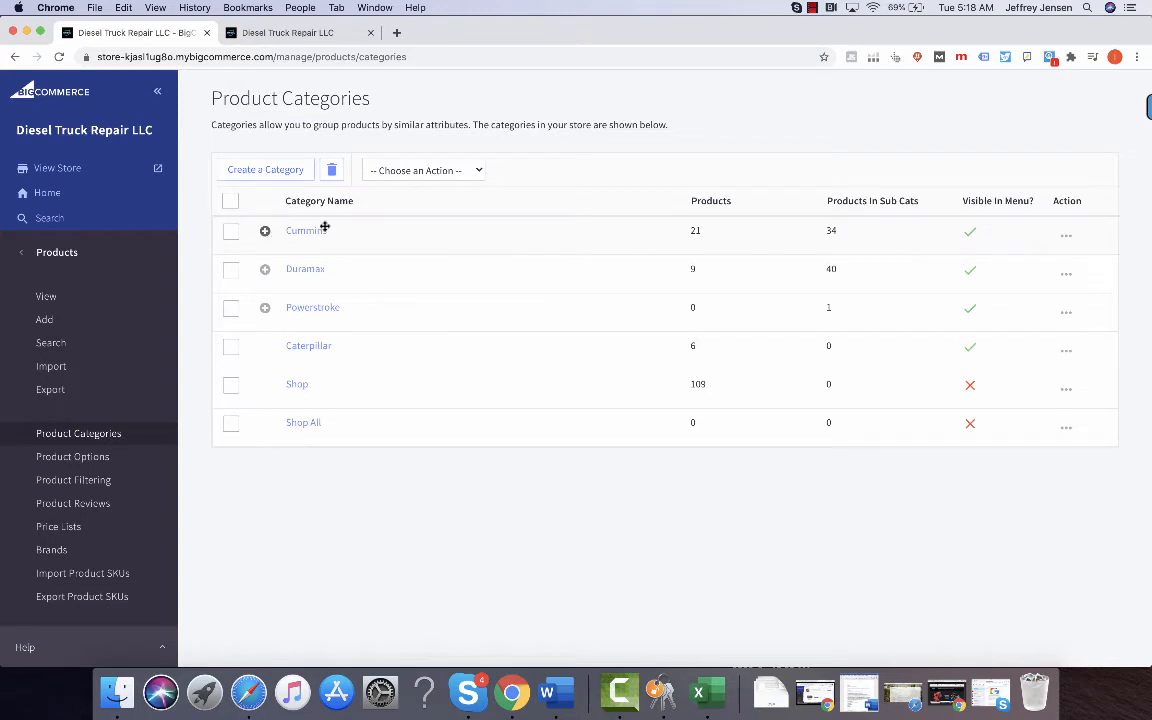
pyautogui.click(1066, 235)
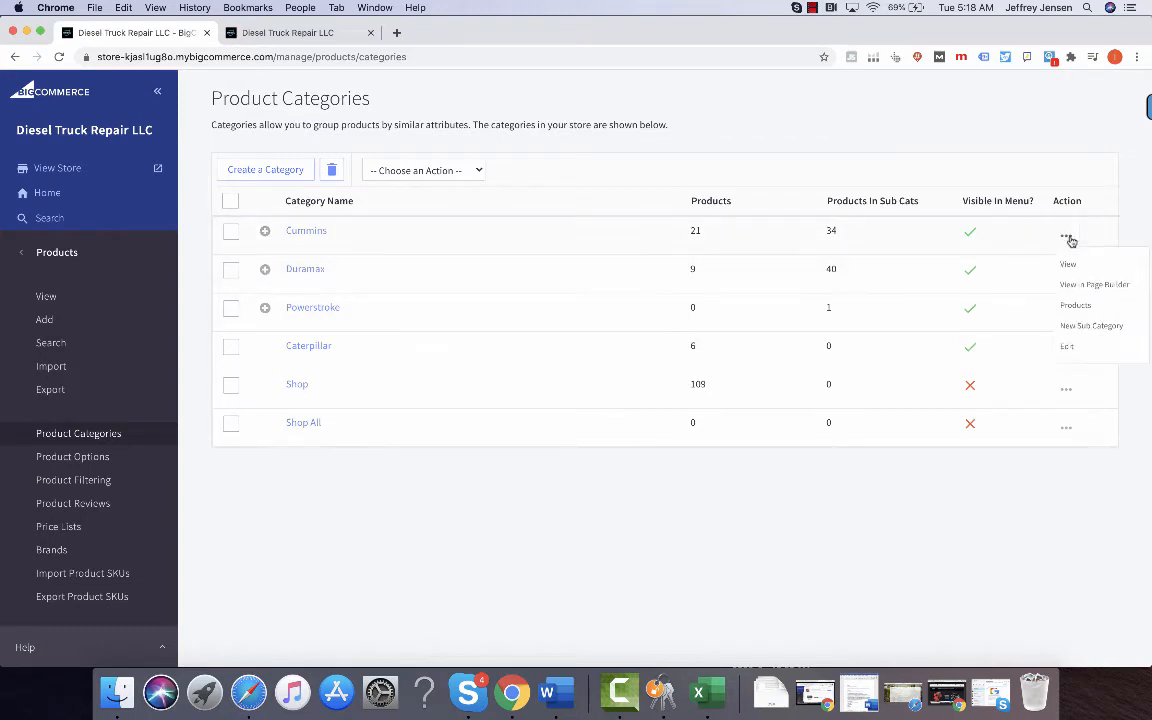
pyautogui.moveTo(1067, 346)
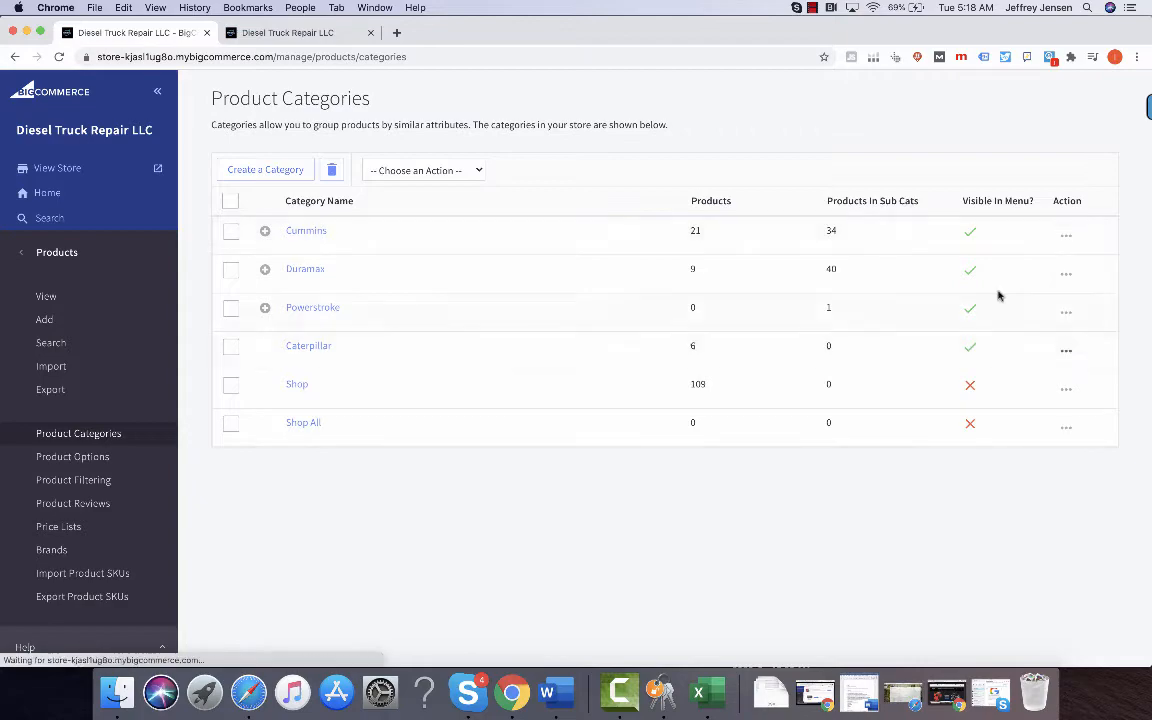
pyautogui.click(306, 230)
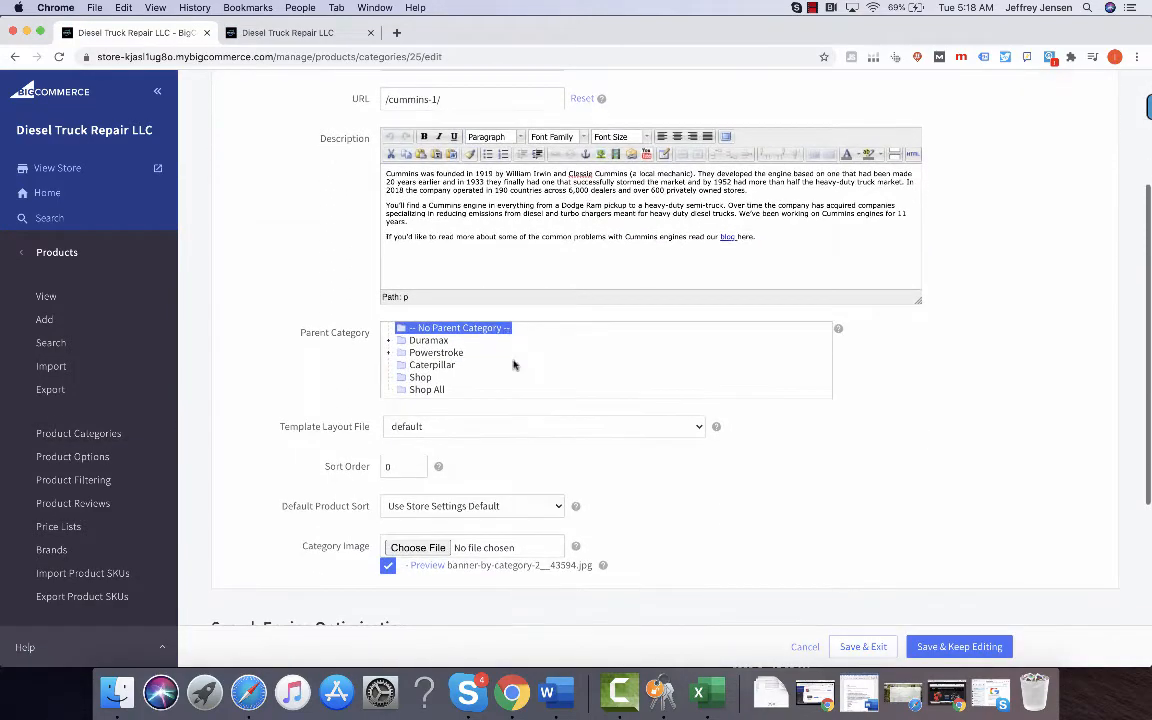
# Scroll the Cummins category form, then cancel and confirm discarding changes
pyautogui.scroll(-3)
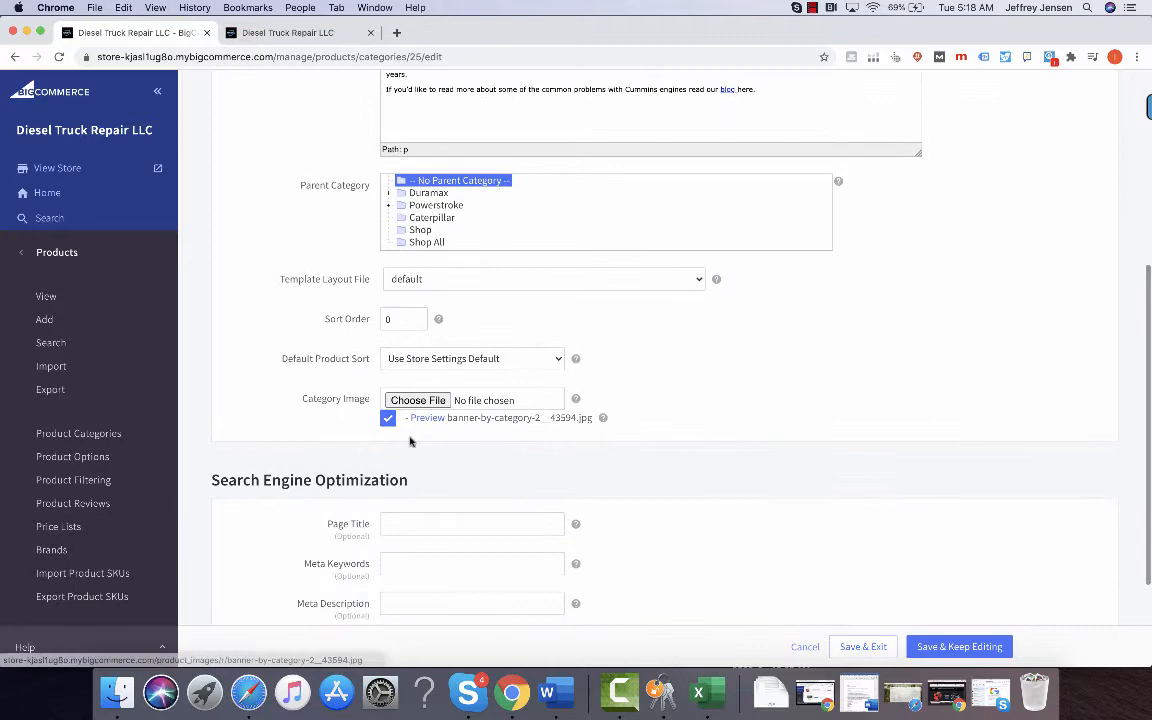
pyautogui.scroll(-3)
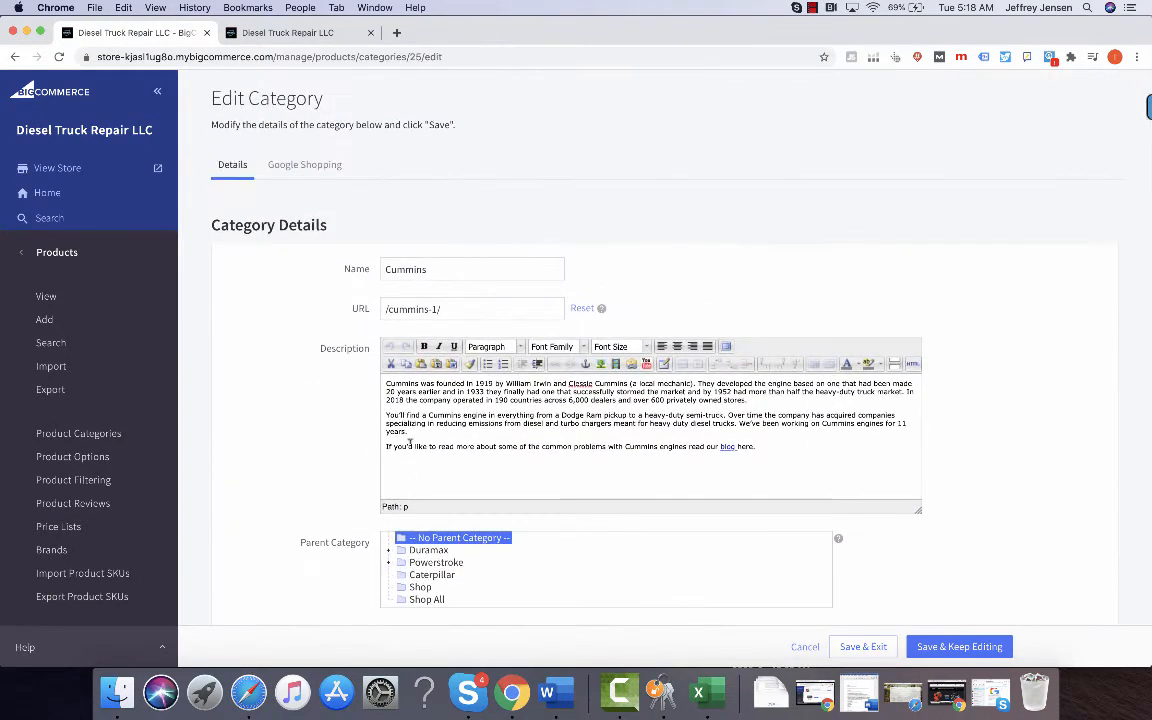
pyautogui.click(805, 646)
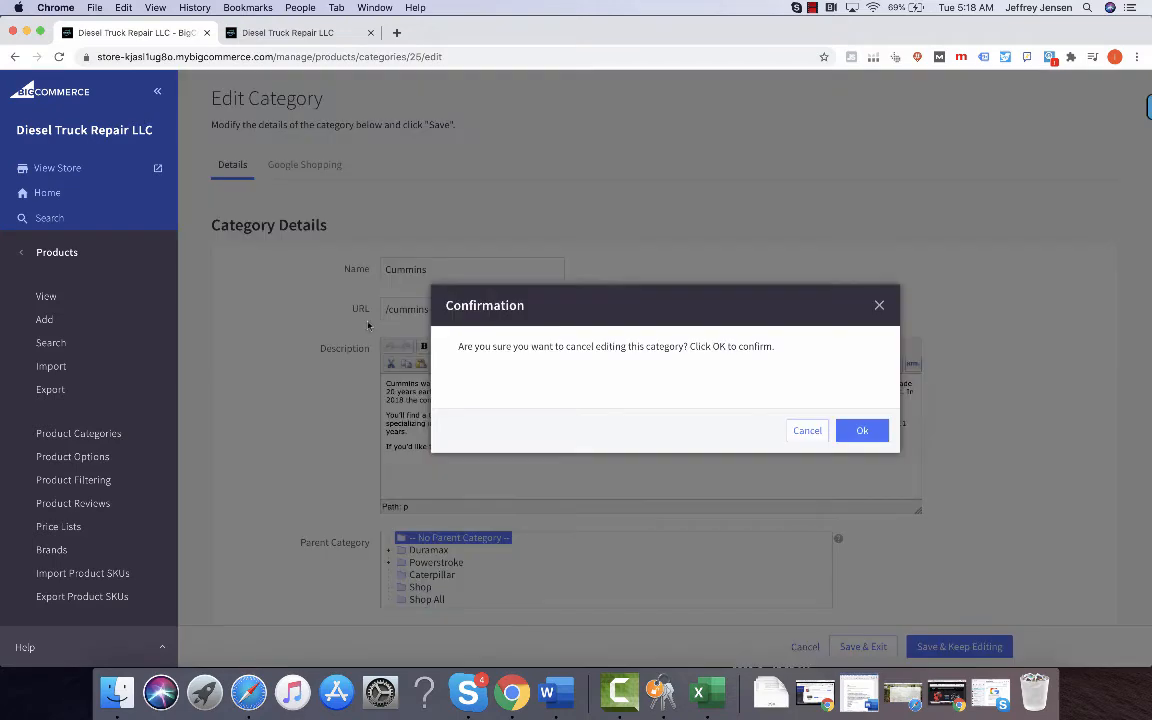
pyautogui.click(862, 430)
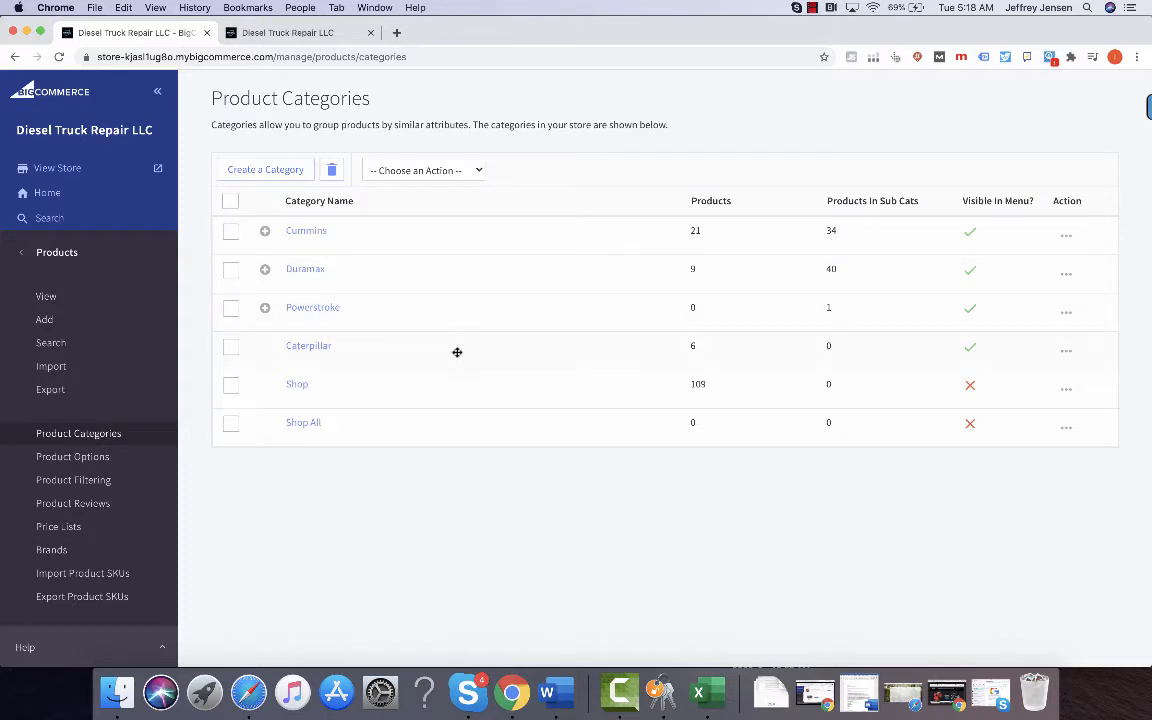
# Show the Action menu for the Shop category row
pyautogui.click(1066, 391)
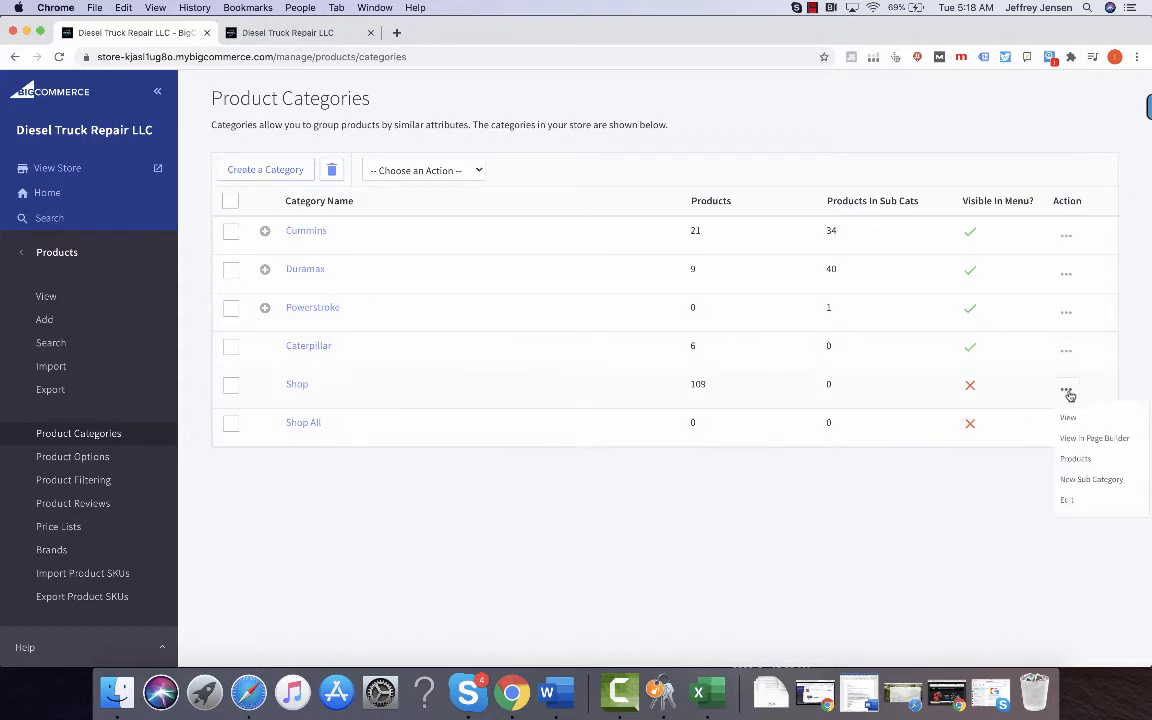
pyautogui.moveTo(1068, 417)
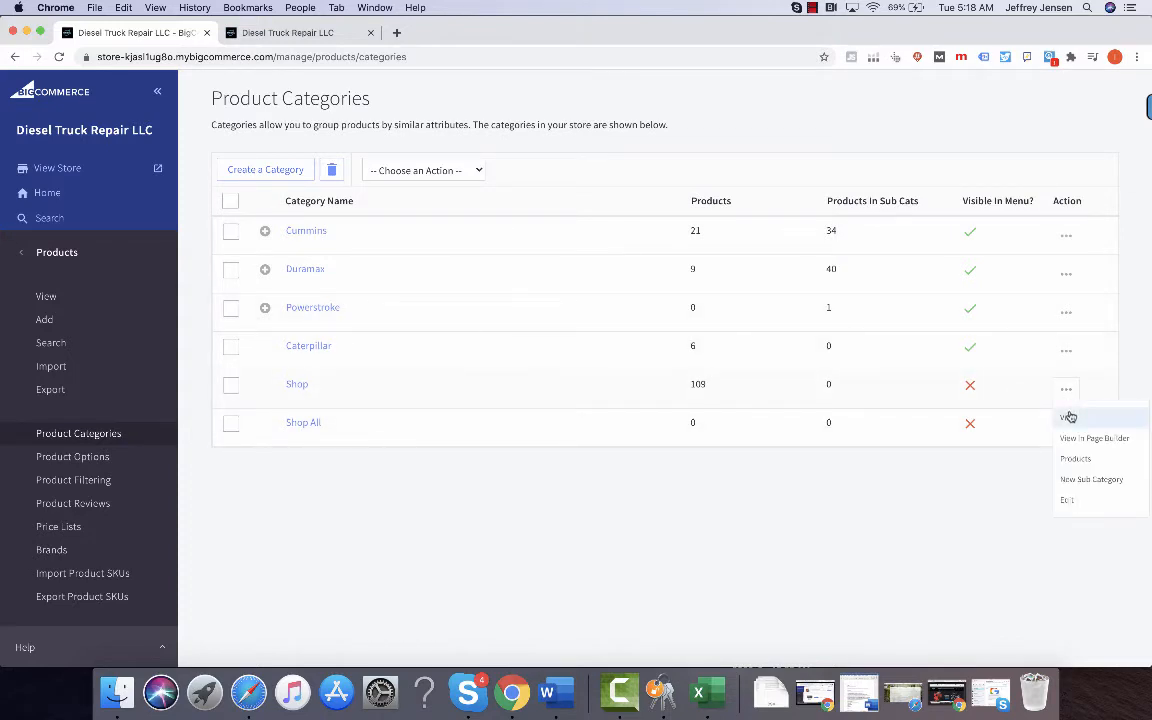
pyautogui.moveTo(1068, 418)
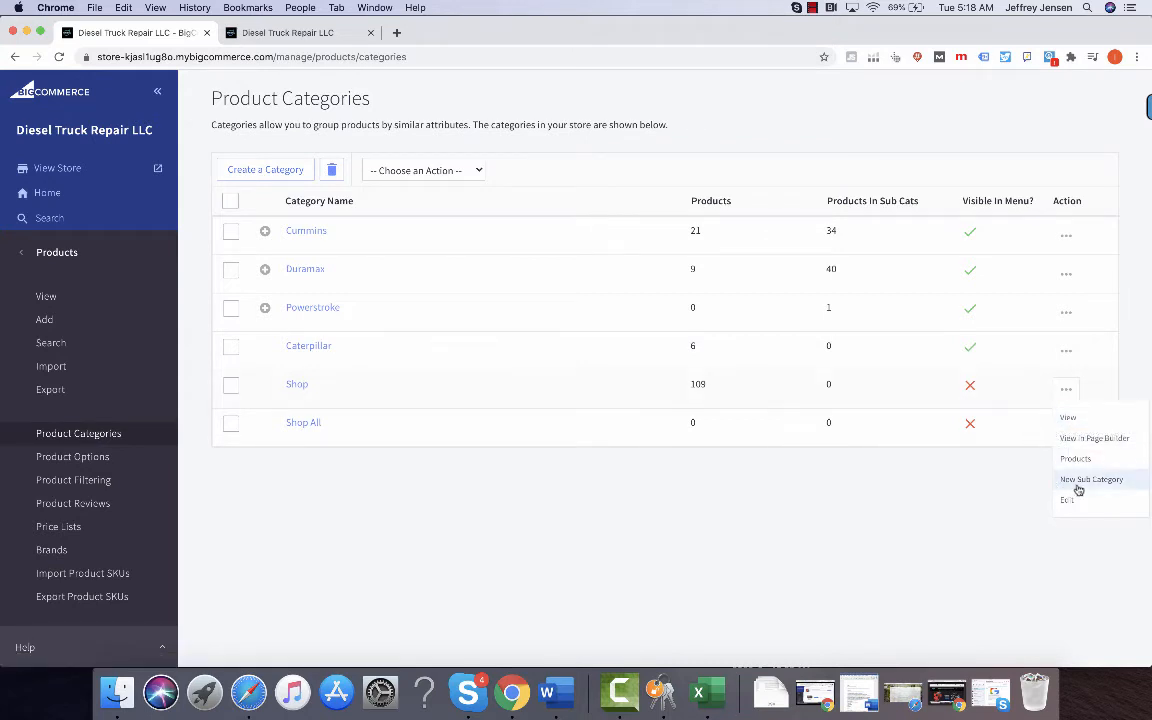
pyautogui.moveTo(1067, 499)
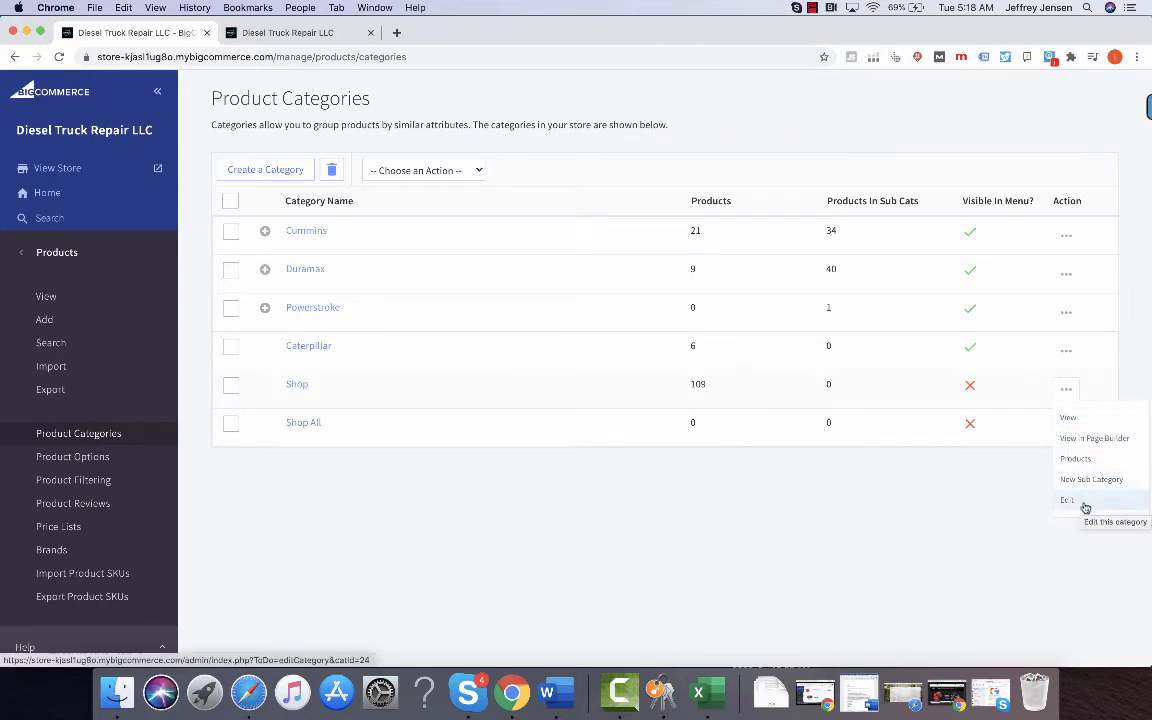
# Edit the Shop category and review its parent category and sort order 4
pyautogui.click(1067, 500)
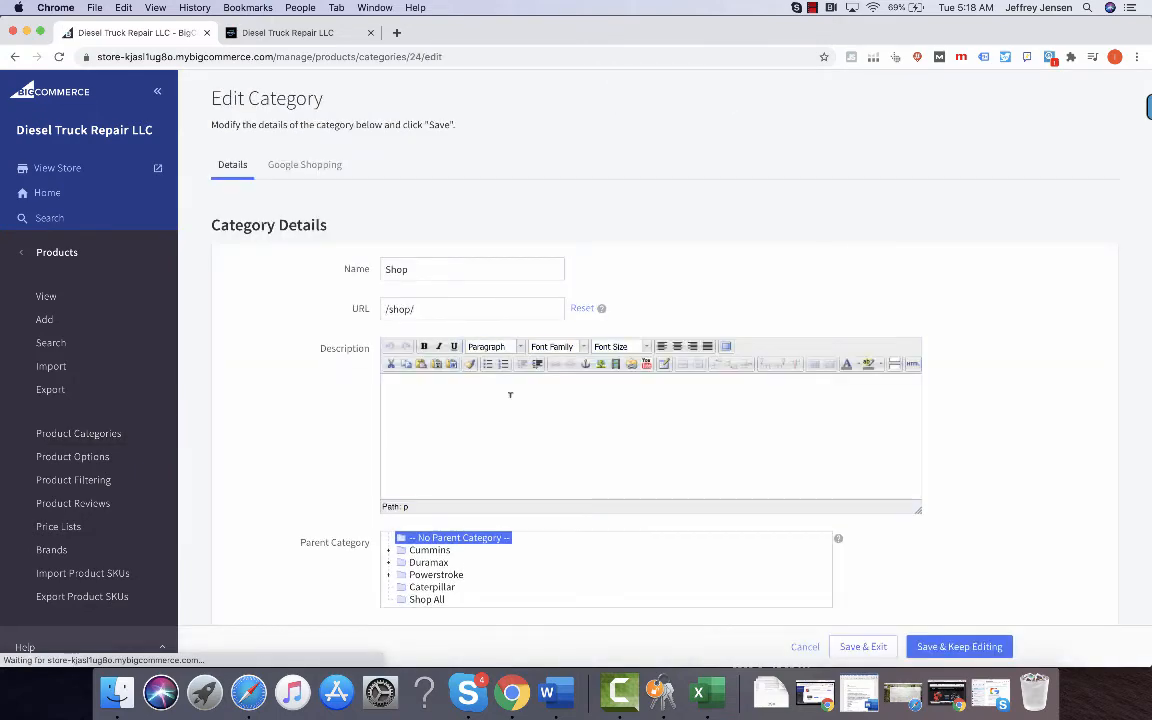
pyautogui.scroll(-3)
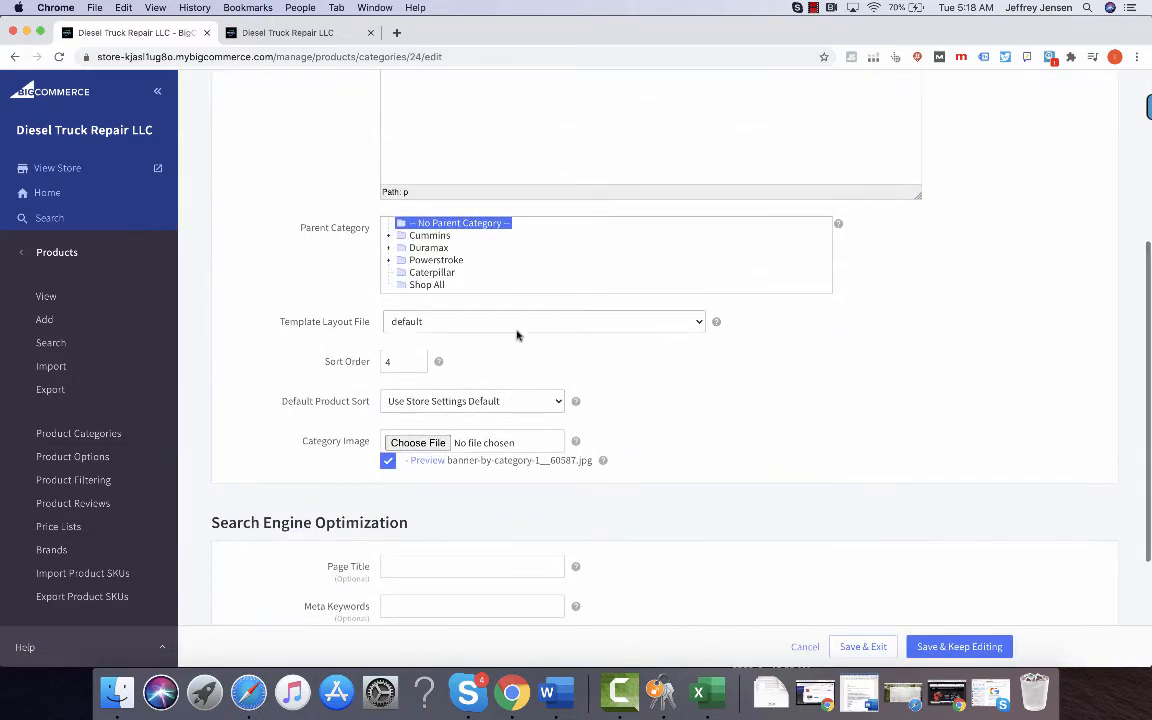
pyautogui.click(470, 401)
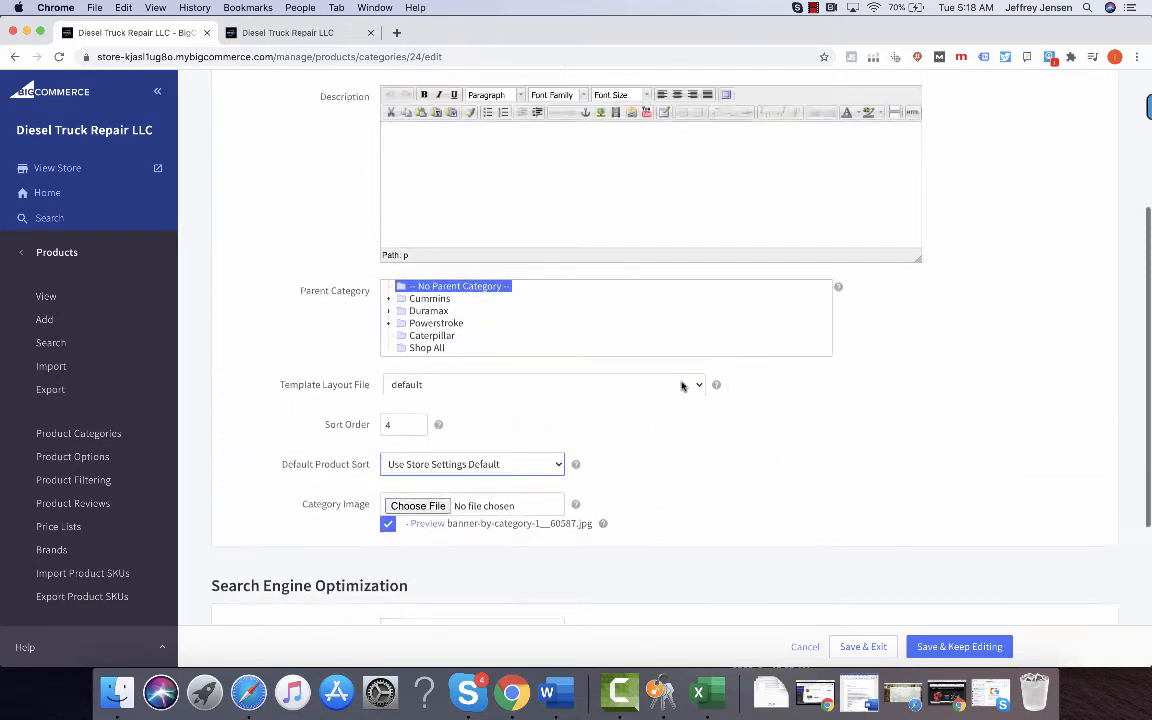
pyautogui.scroll(3)
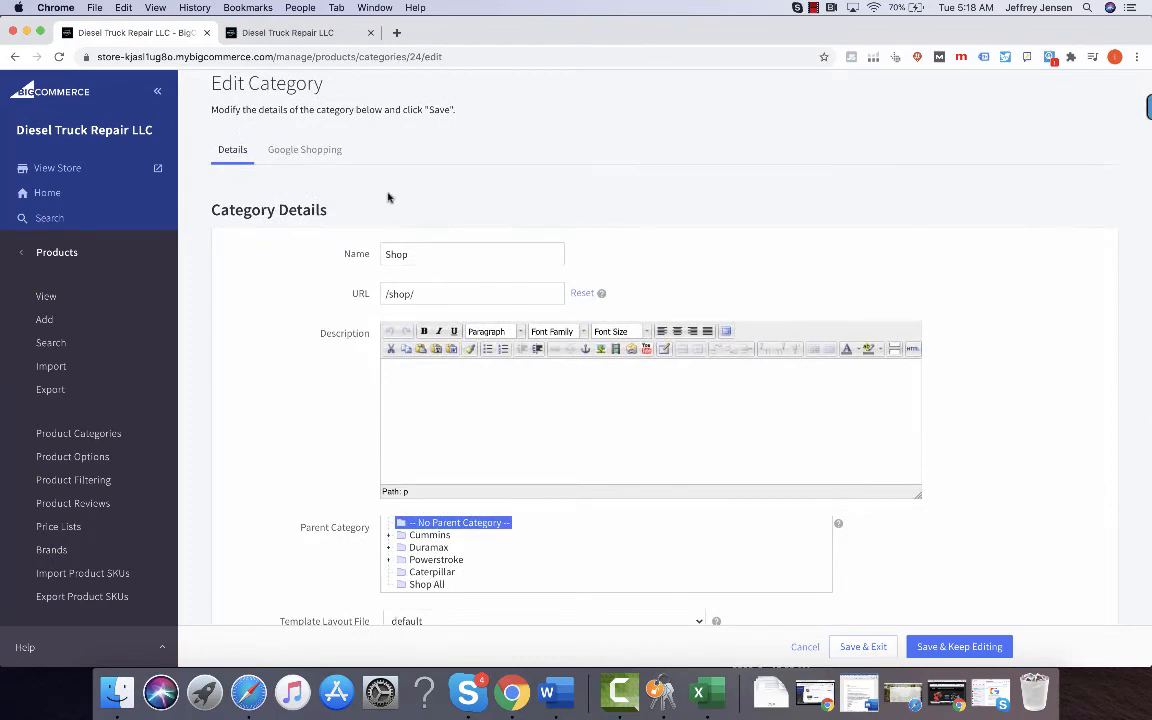
pyautogui.scroll(-3)
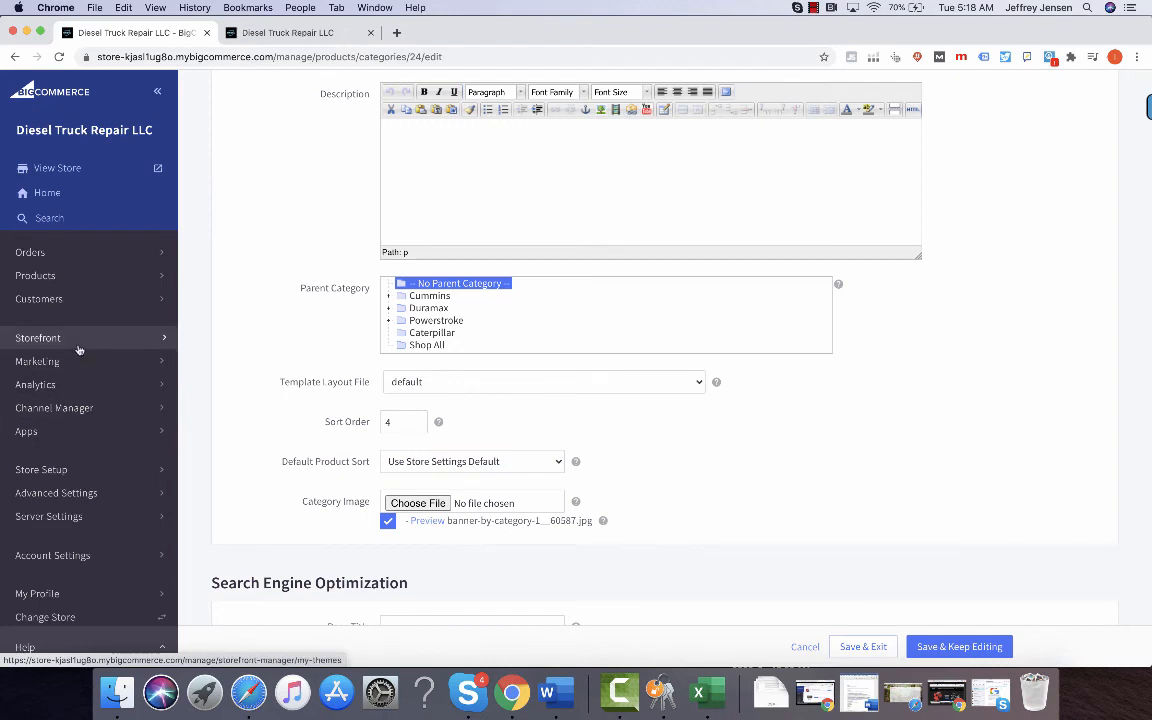
# Go to Storefront and open the Home Page Carousel with its Cummins slide
pyautogui.click(38, 337)
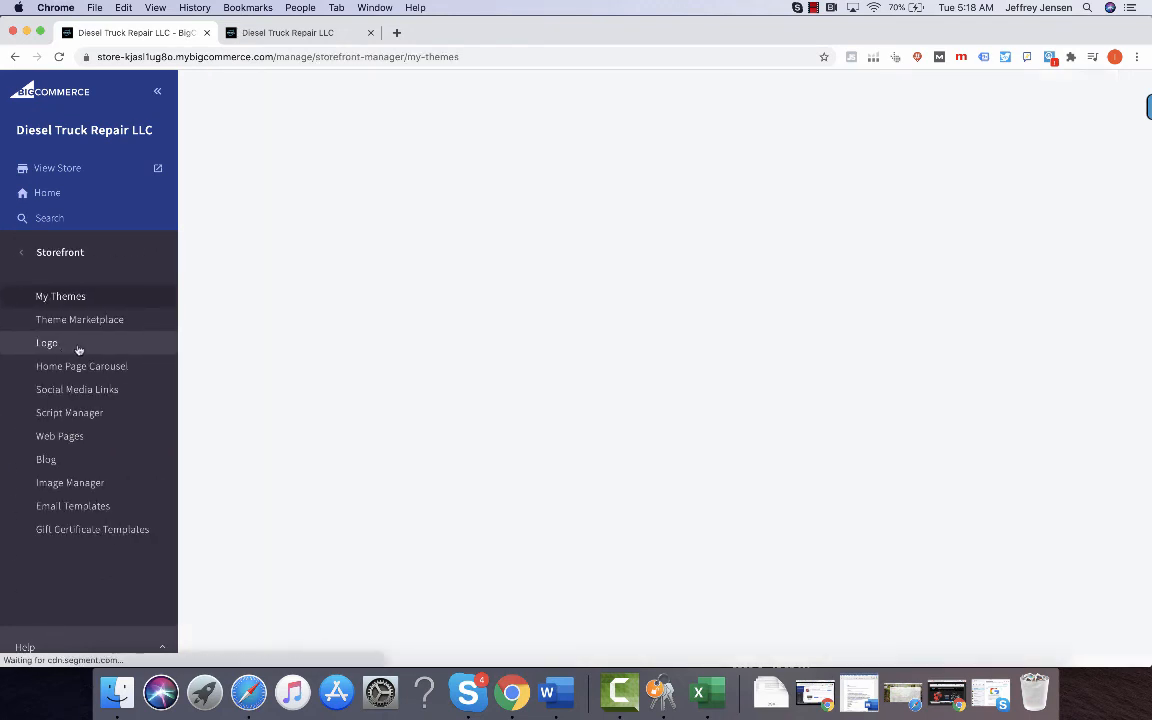
pyautogui.click(60, 296)
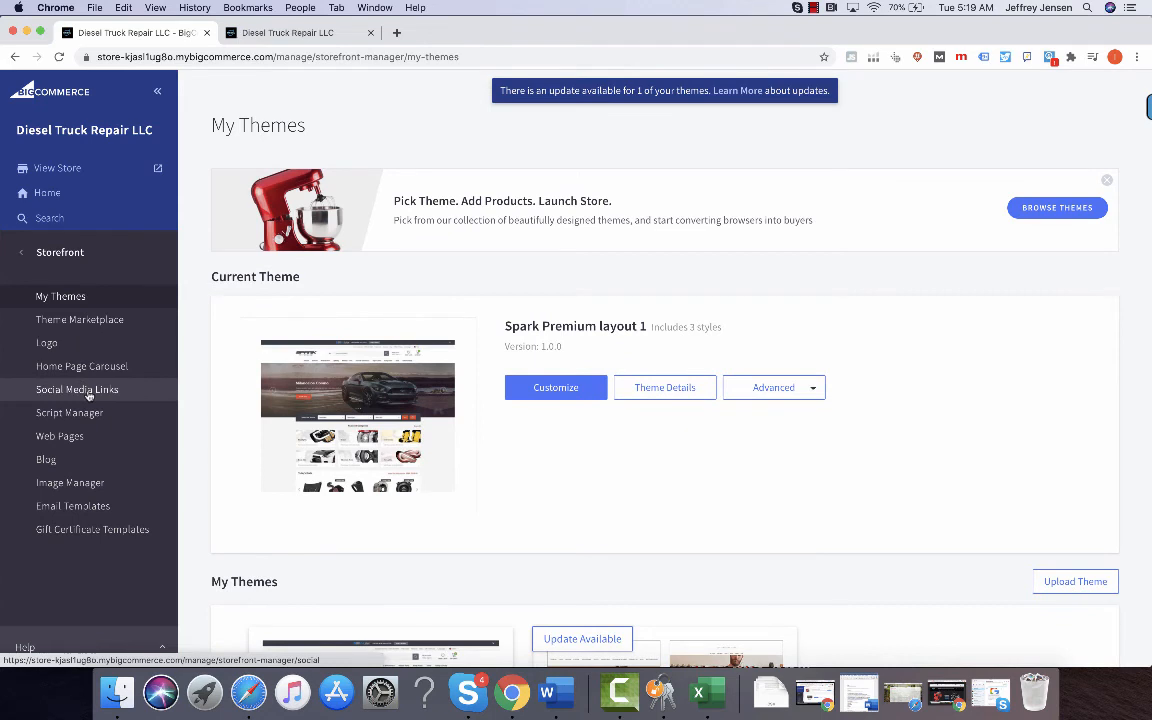
pyautogui.moveTo(82, 366)
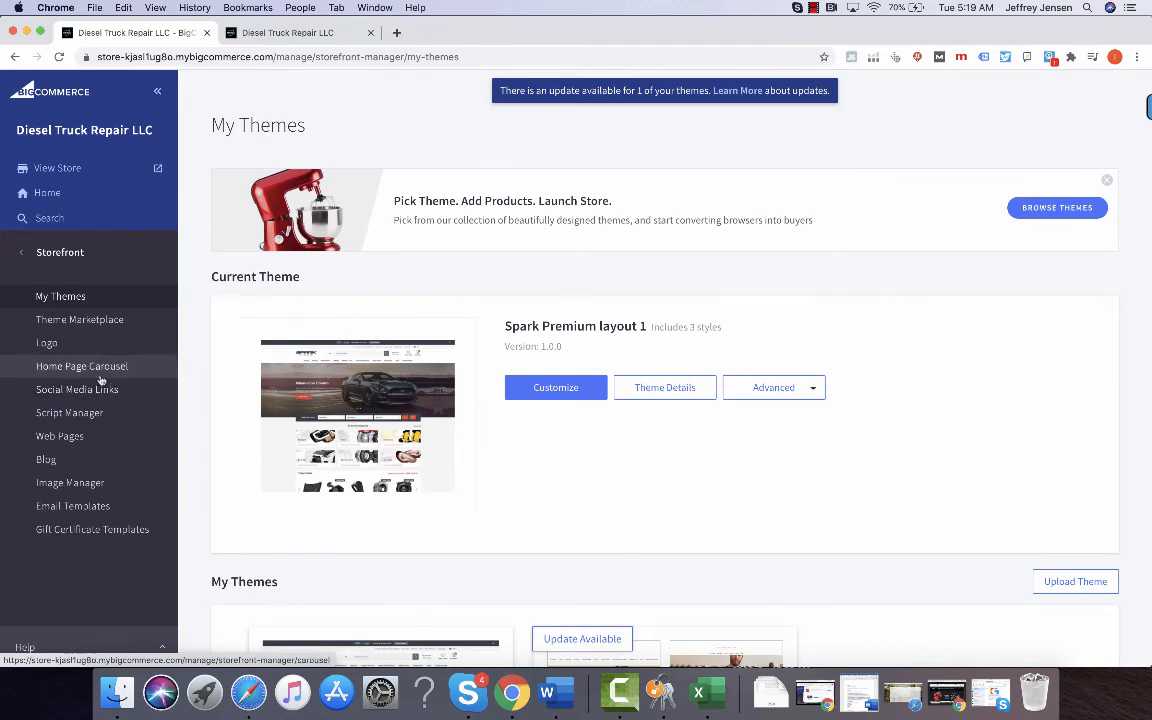
pyautogui.click(82, 365)
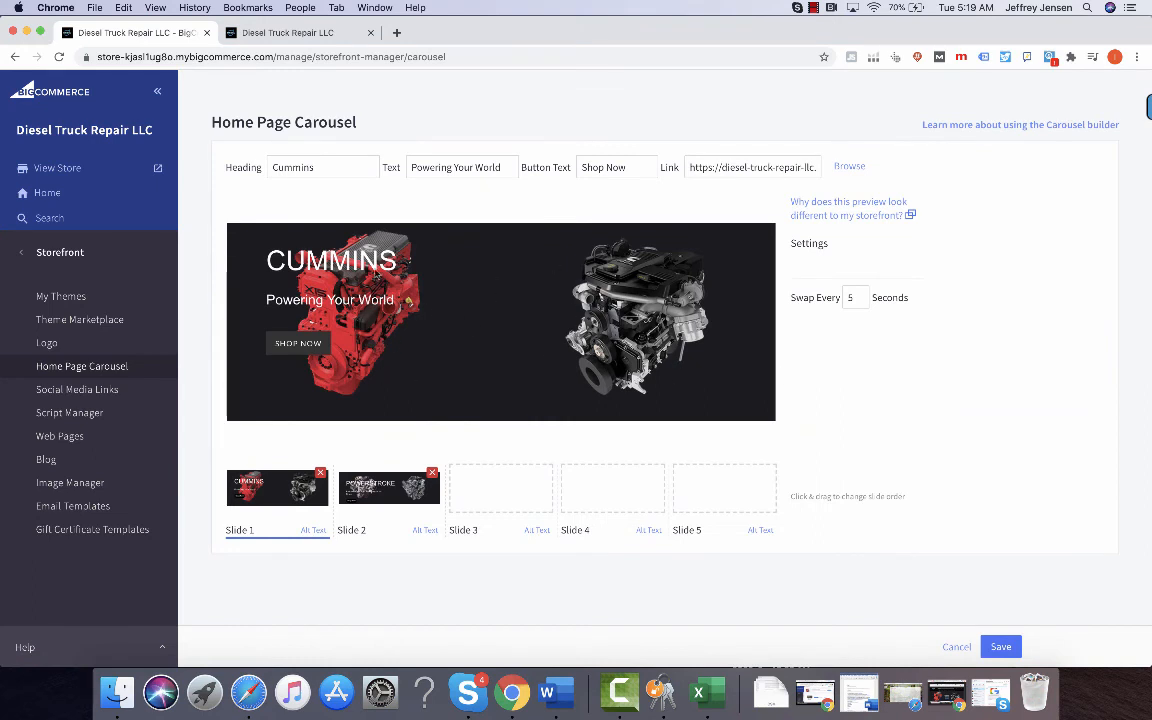
pyautogui.click(389, 487)
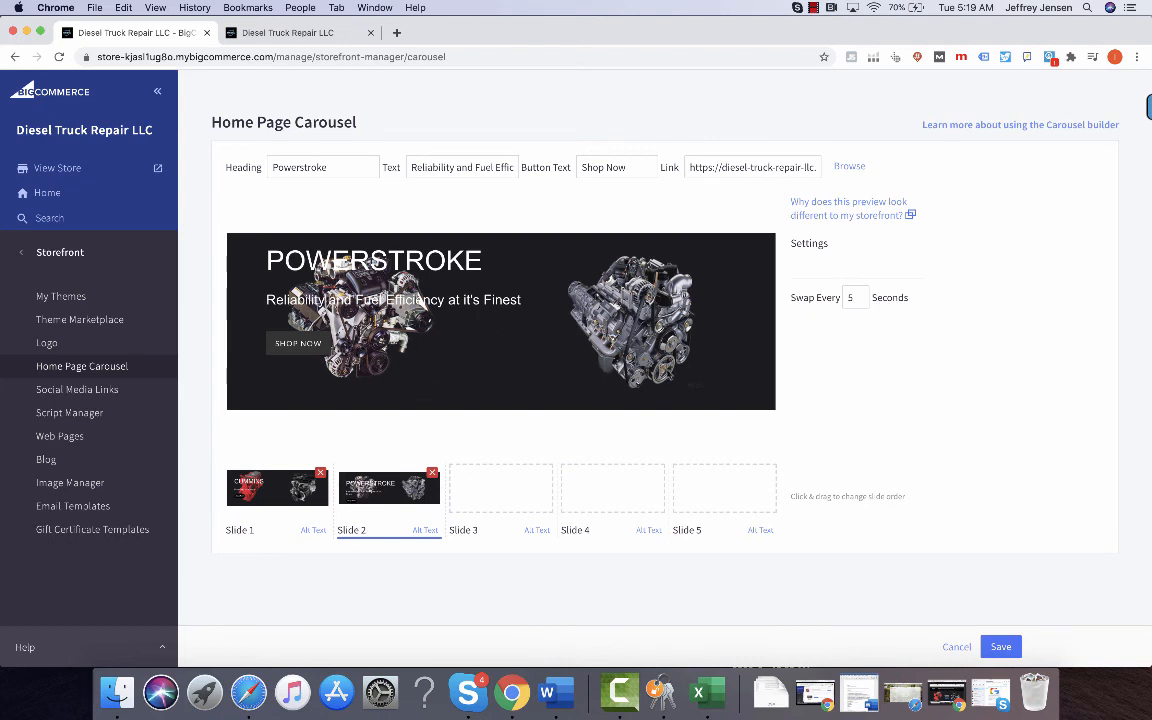
pyautogui.click(277, 487)
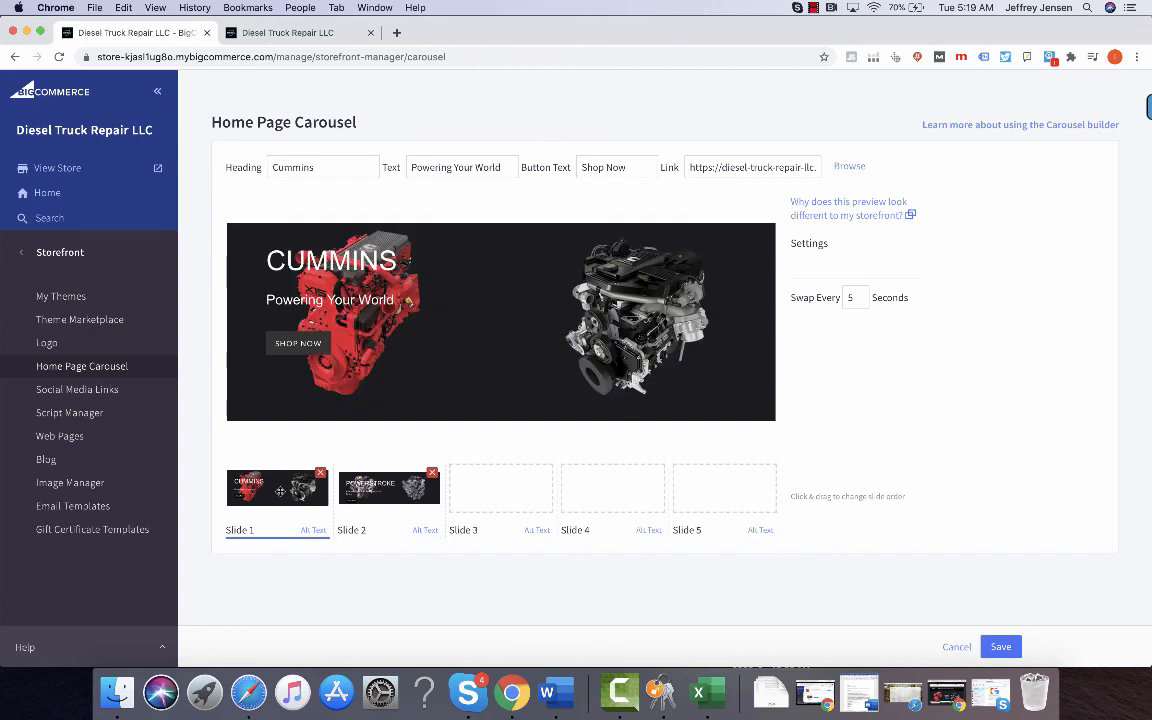